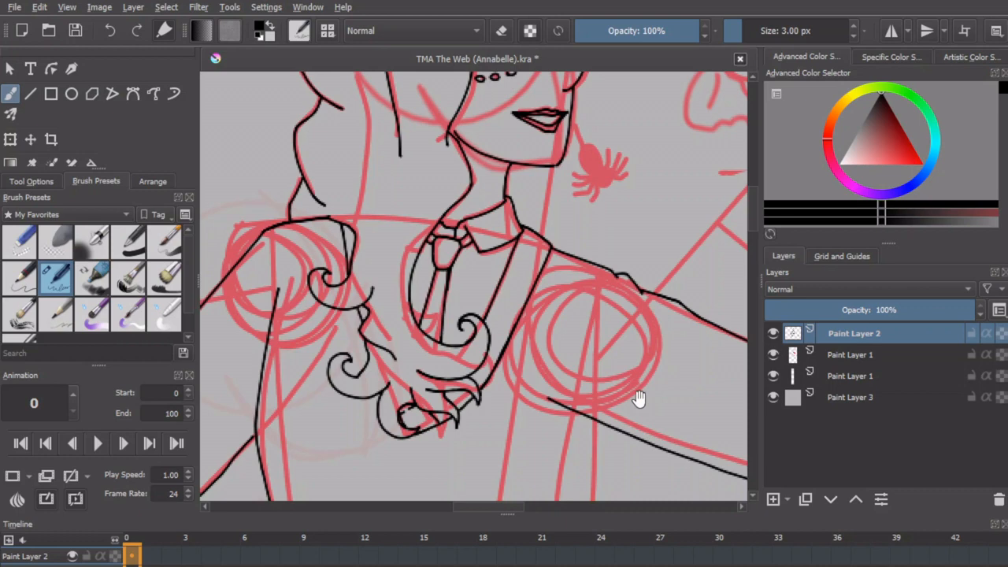
Step: Ink the outer and inner sleeve edges in black over the red sketch lines
click(771, 354)
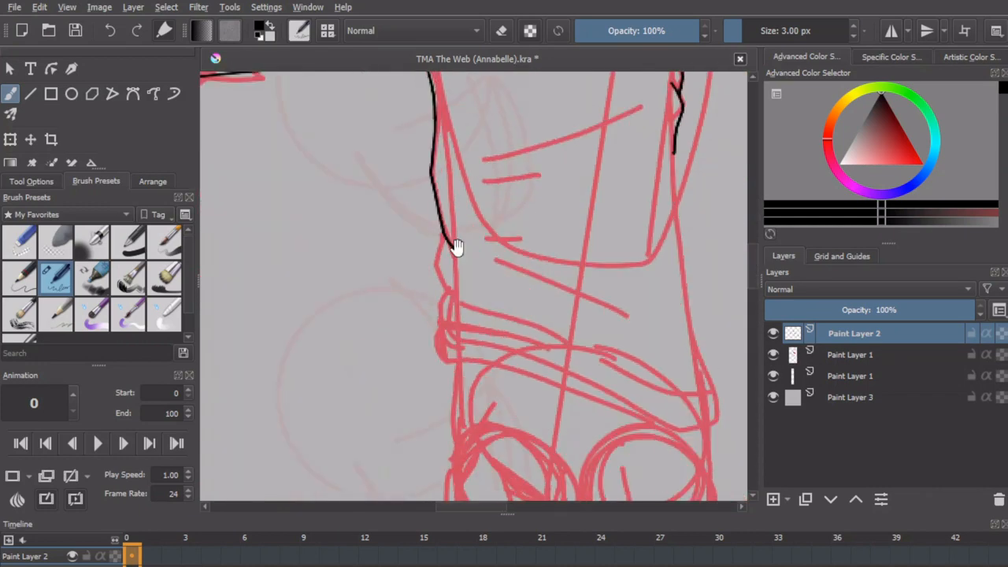
click(850, 354)
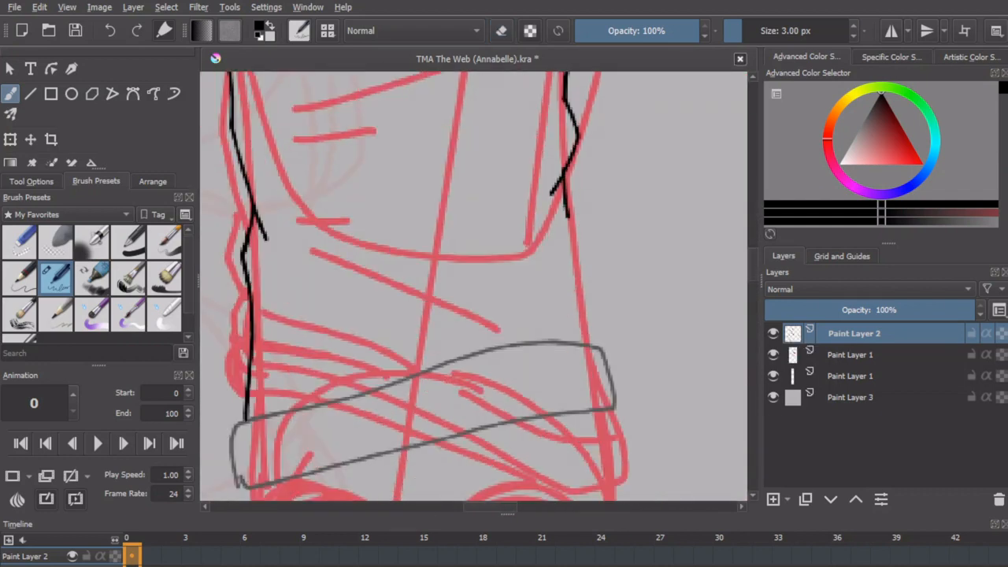
click(771, 354)
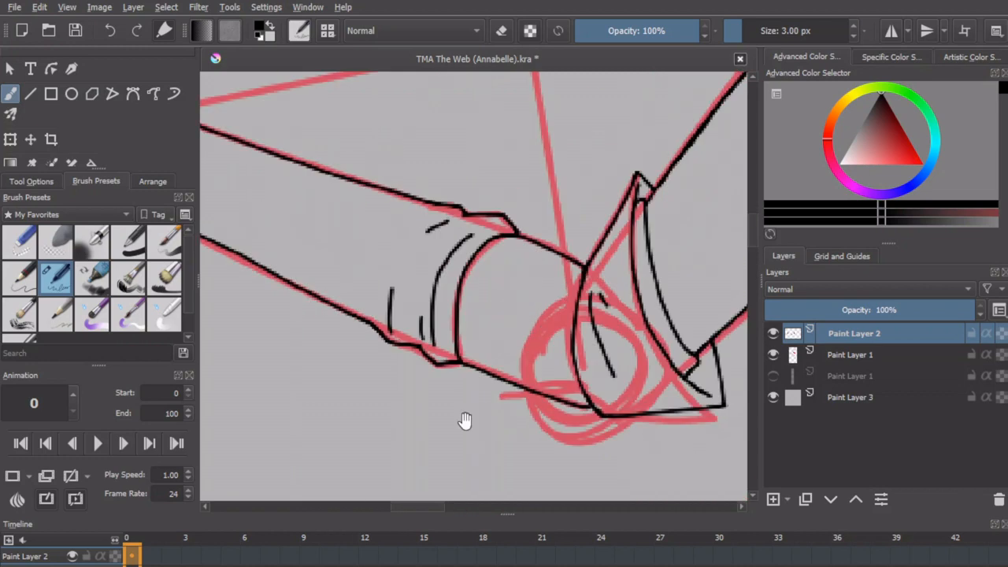
Step: Ink the lips, jaw, hand, legs and pointed shoe tips in black over the sketch
click(772, 354)
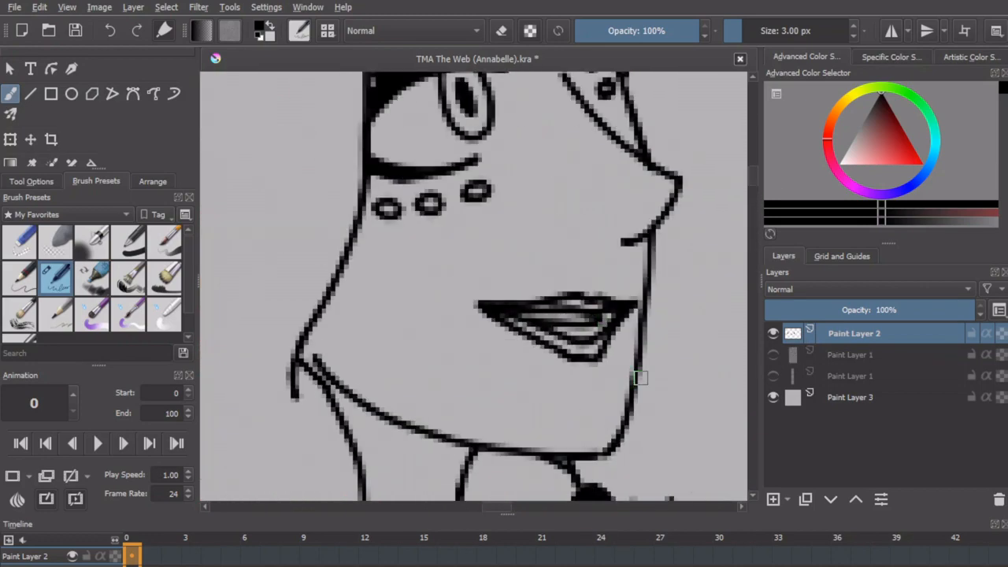
click(772, 355)
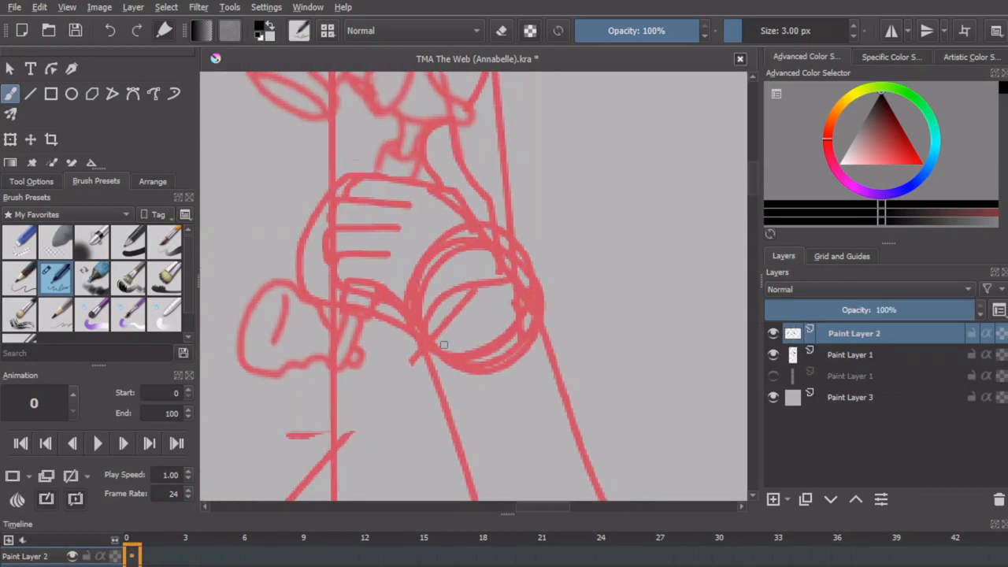
click(773, 354)
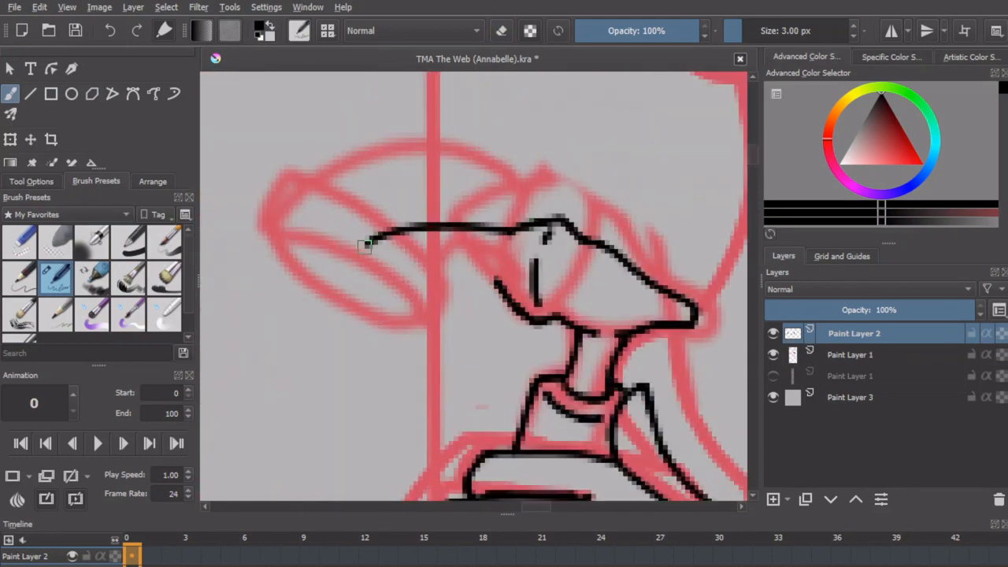
click(771, 354)
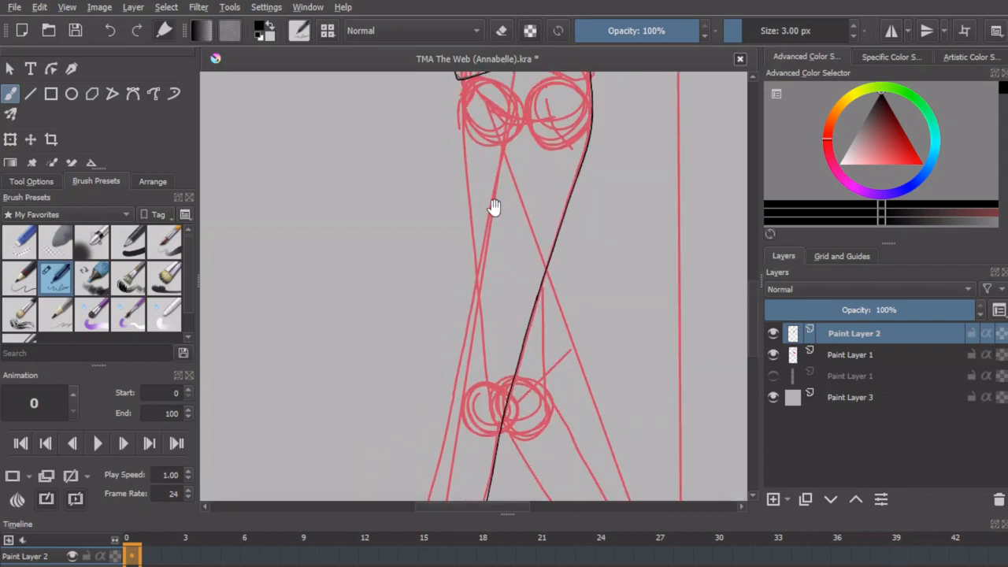
scroll(down, 3)
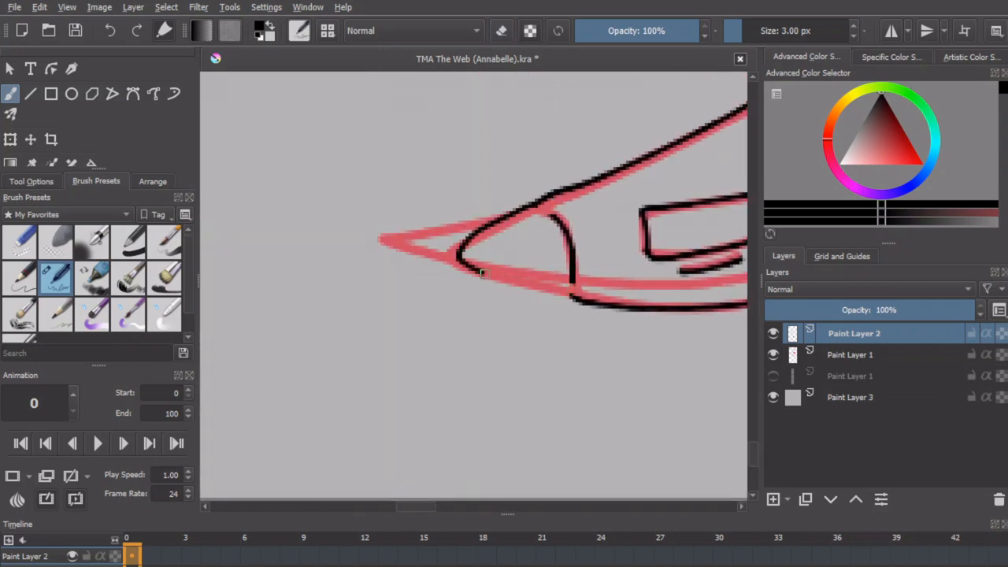
click(854, 354)
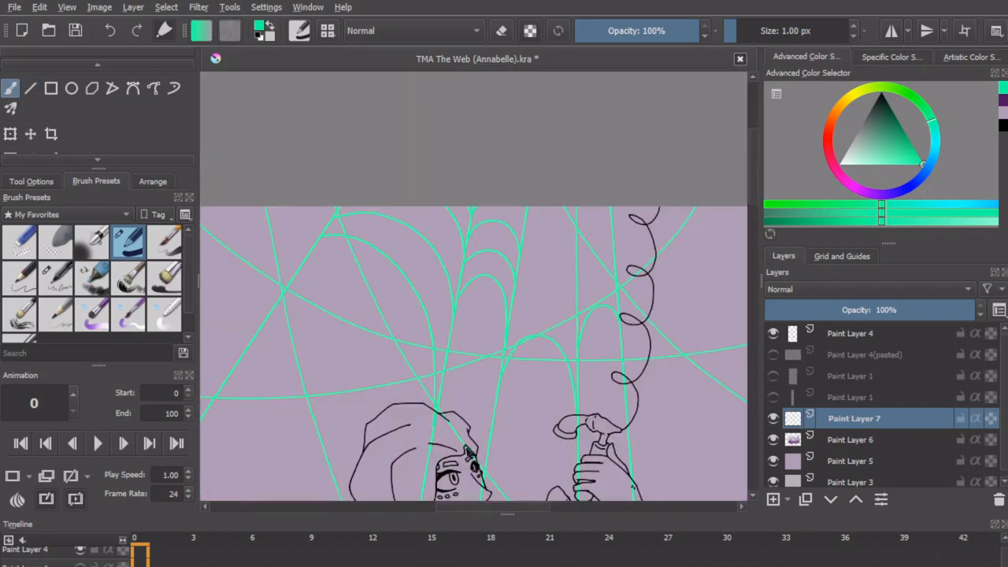
Step: Scroll back up the canvas to the area behind the lineart
scroll(up, 3)
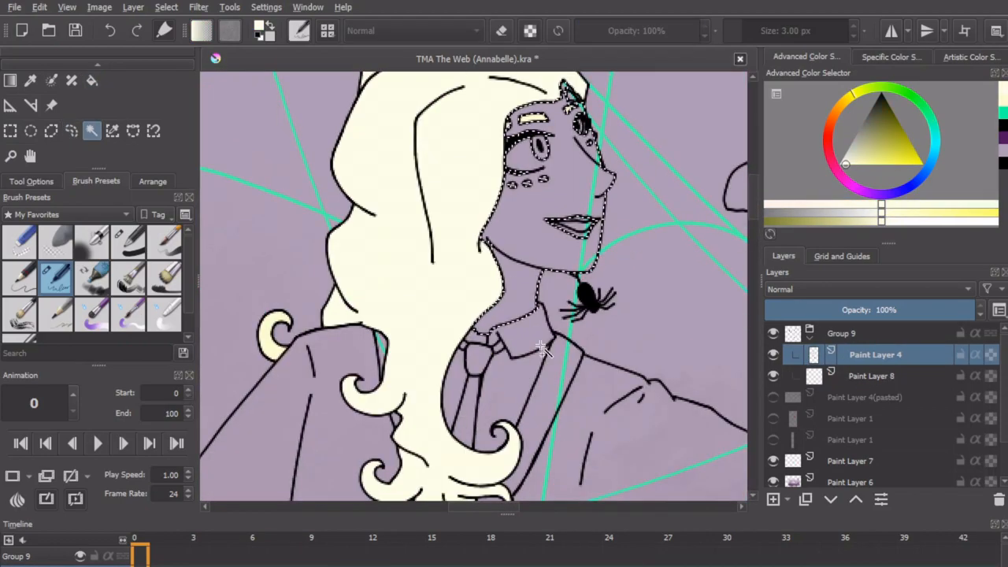
Step: Fill the hand and face with brown skin colour
click(871, 375)
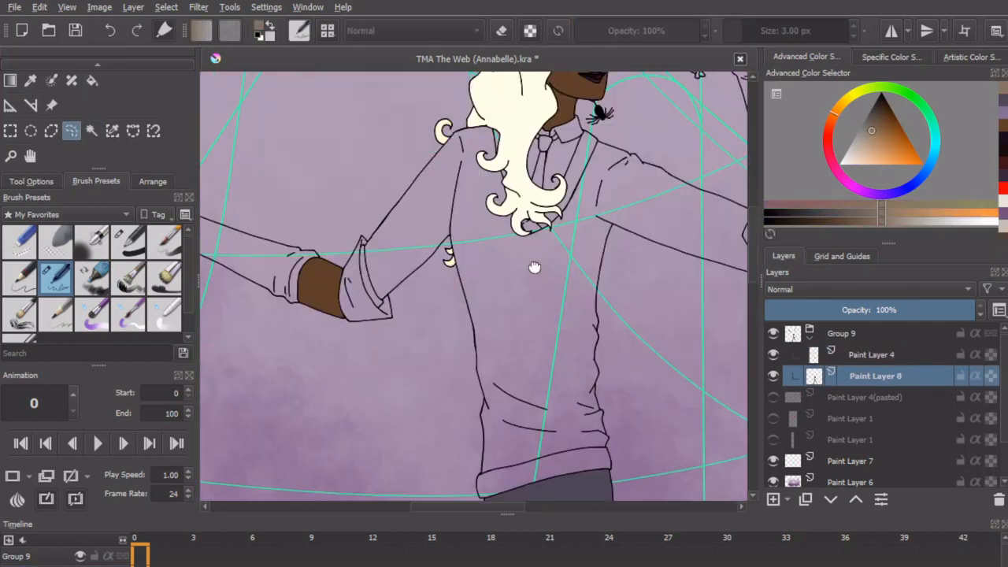
click(875, 354)
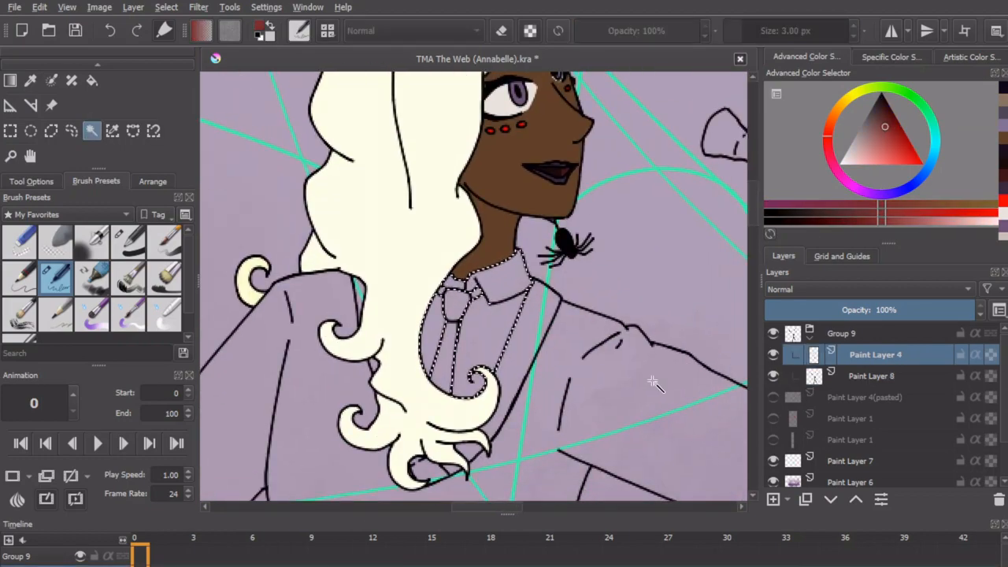
click(875, 375)
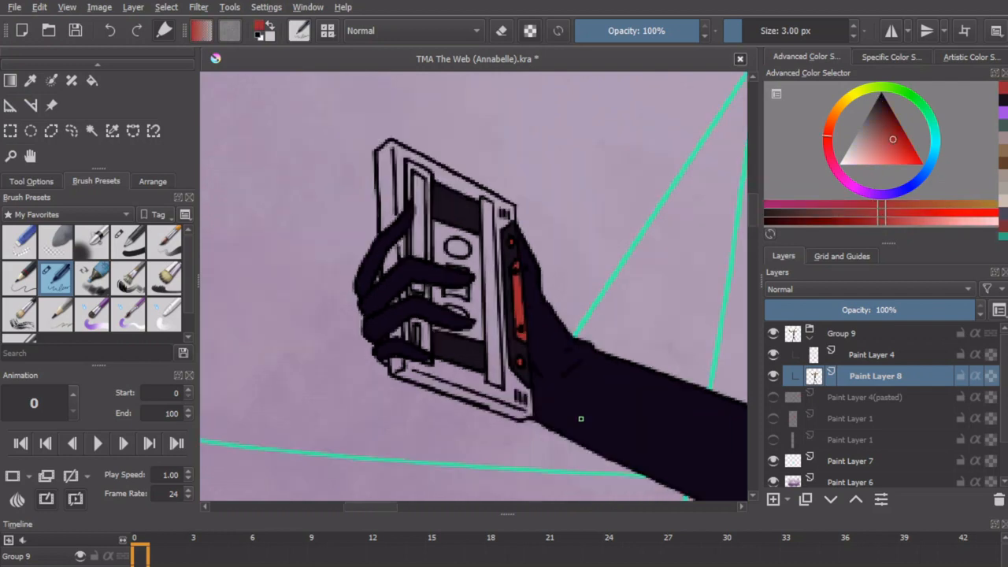
Step: Colour the cassette tape in teal and beige on its own layer
click(871, 354)
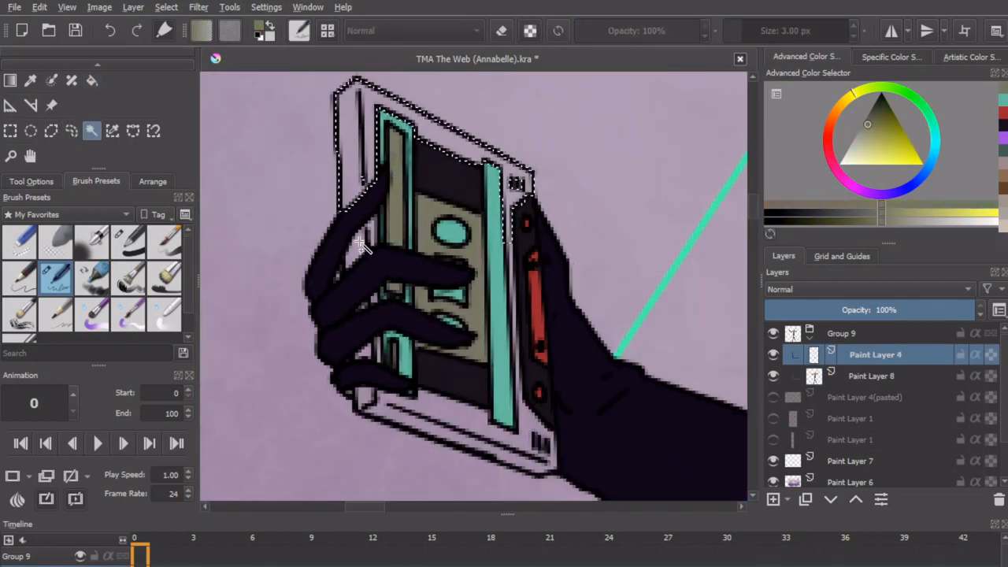
click(875, 375)
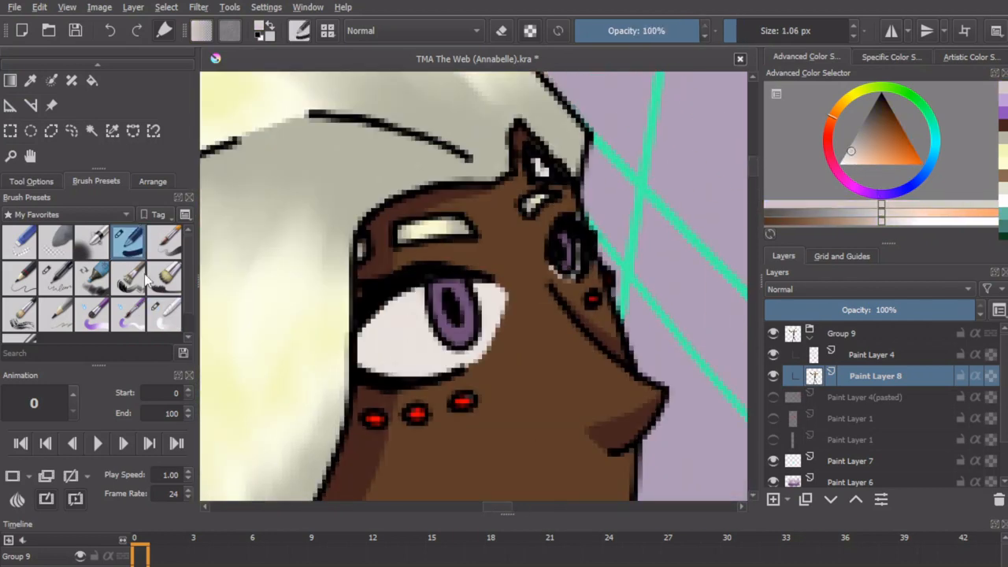
Step: Paint purple eyeshadow and dark purple lips with a thicker brush at reduced opacity
click(56, 277)
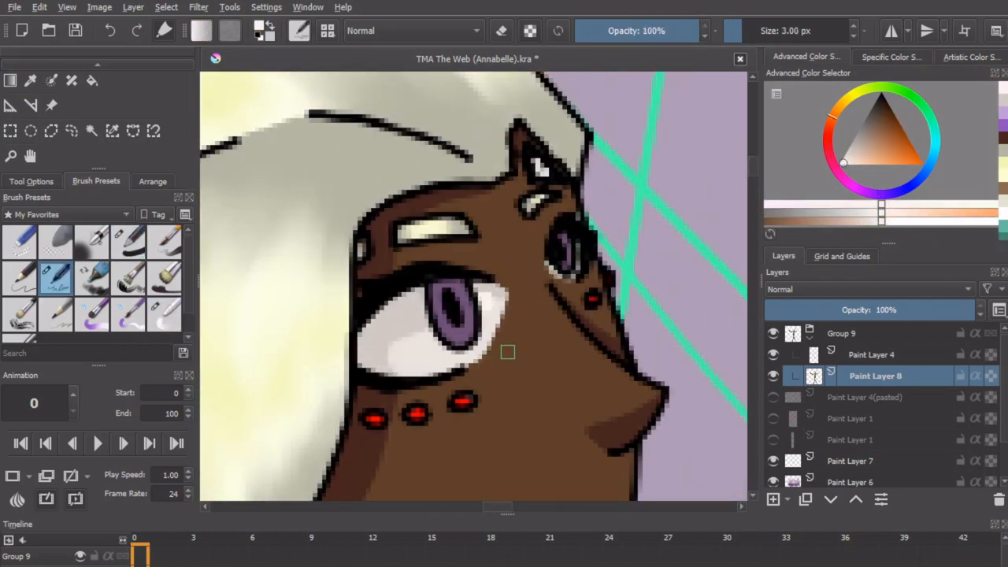
click(873, 116)
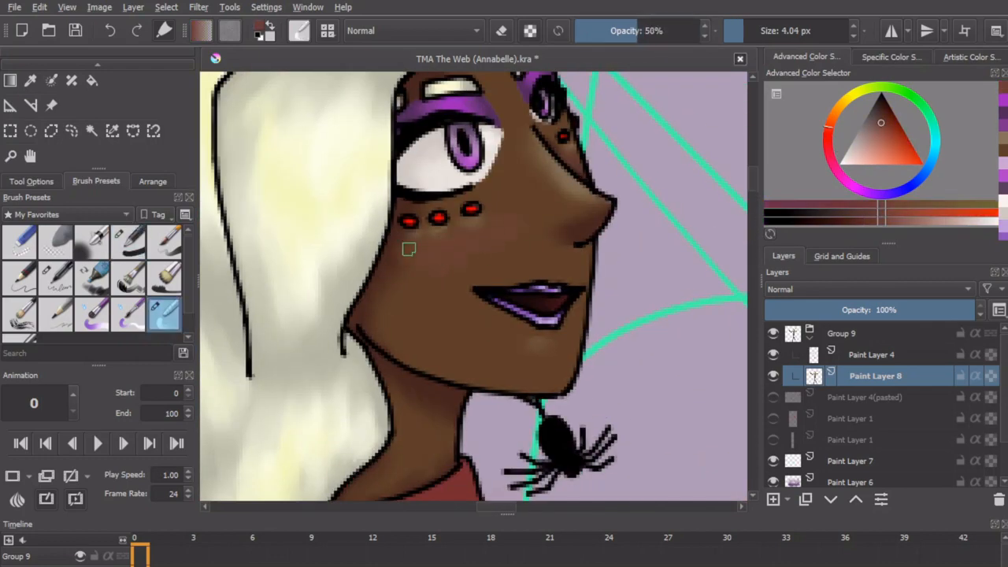
scroll(down, 3)
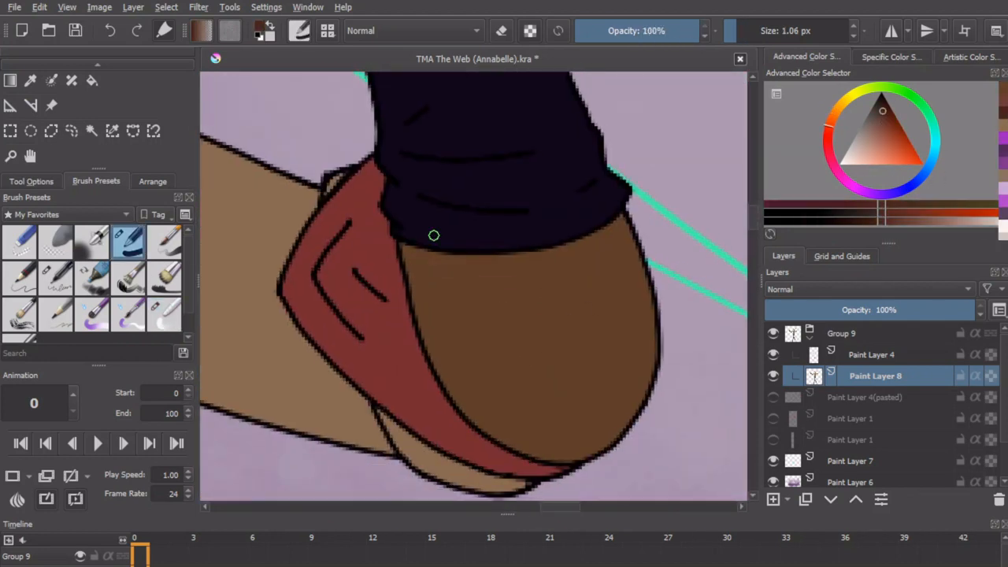
Step: Brush dark brown shading inside the boot shapes
drag(433, 234, 529, 454)
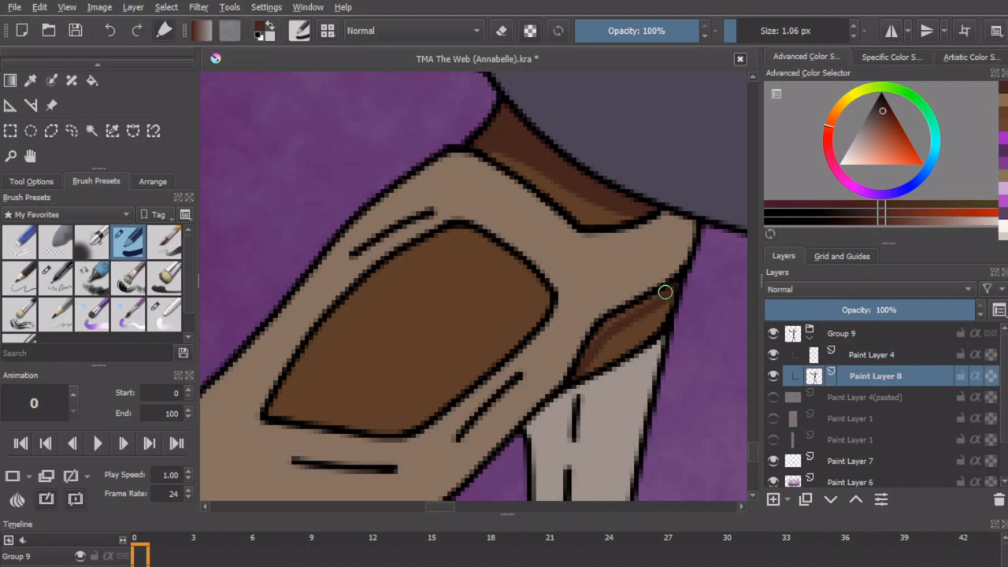
drag(665, 291, 464, 345)
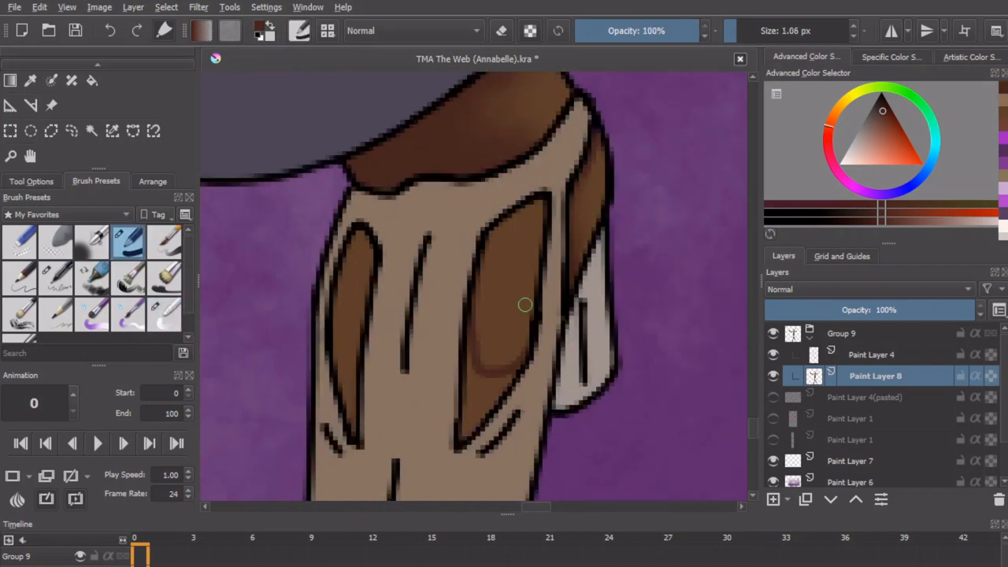
click(163, 313)
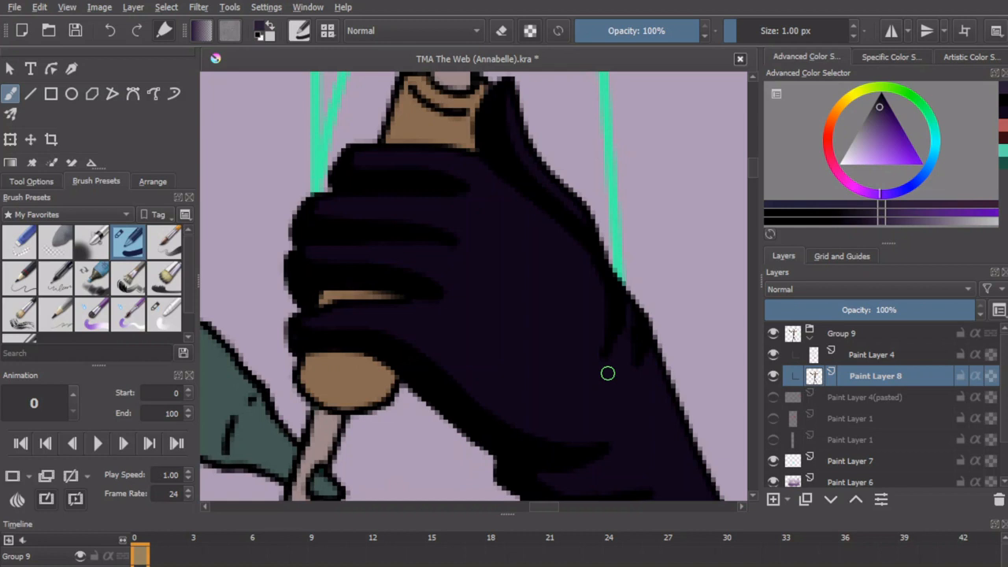
Step: Paint shading strokes across the dark gloved hand gripping the tan handle
drag(608, 371, 459, 365)
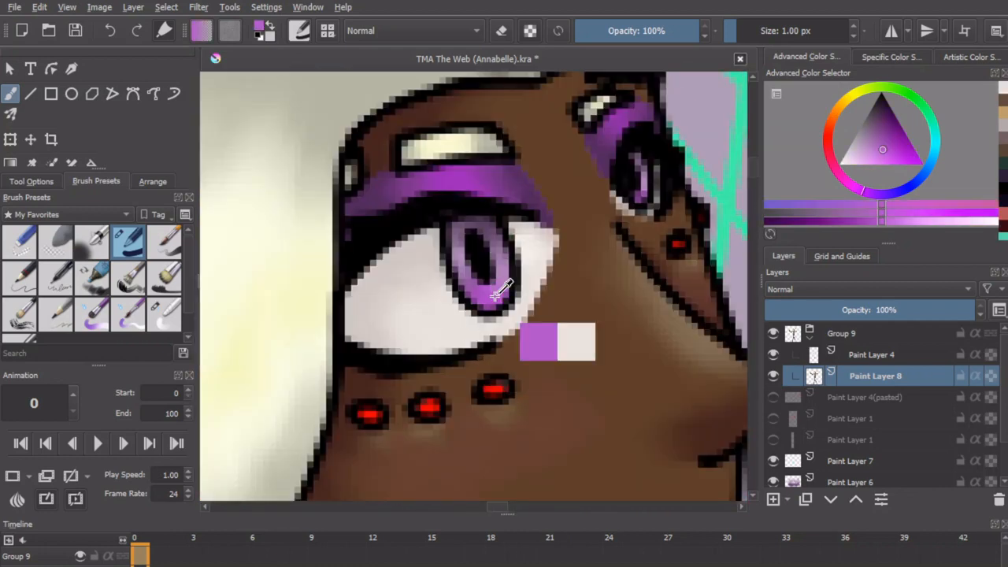
Step: Sample the eye's purple and clean up the iris on Paint Layer 4
click(871, 353)
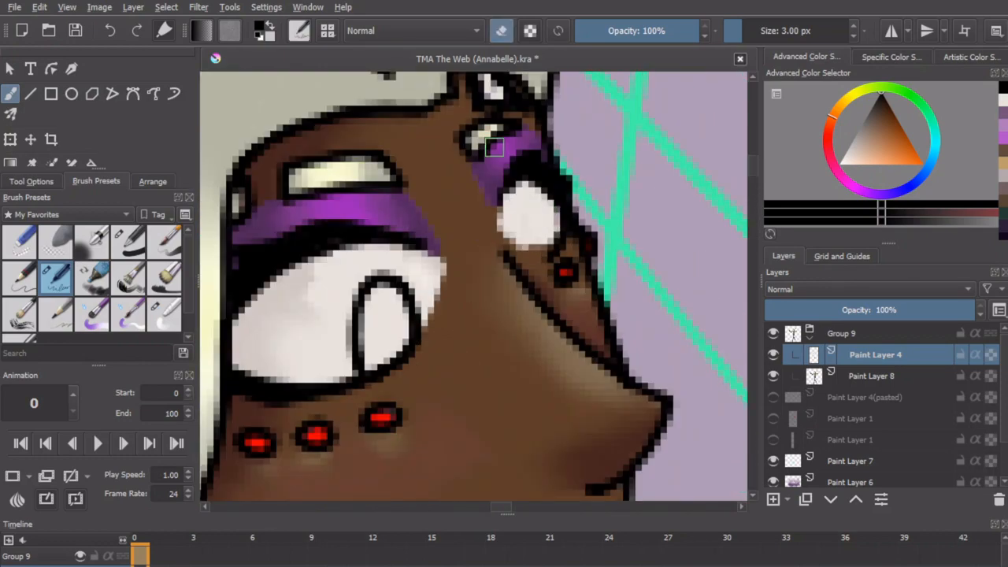
click(875, 374)
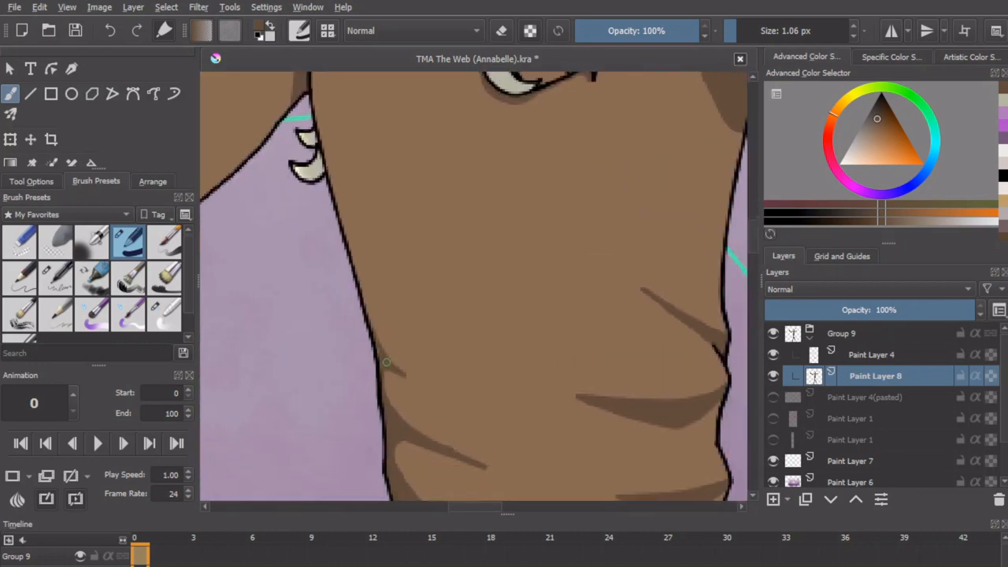
Step: Scroll down the torso while shading the sweater folds in dark brown
scroll(down, 3)
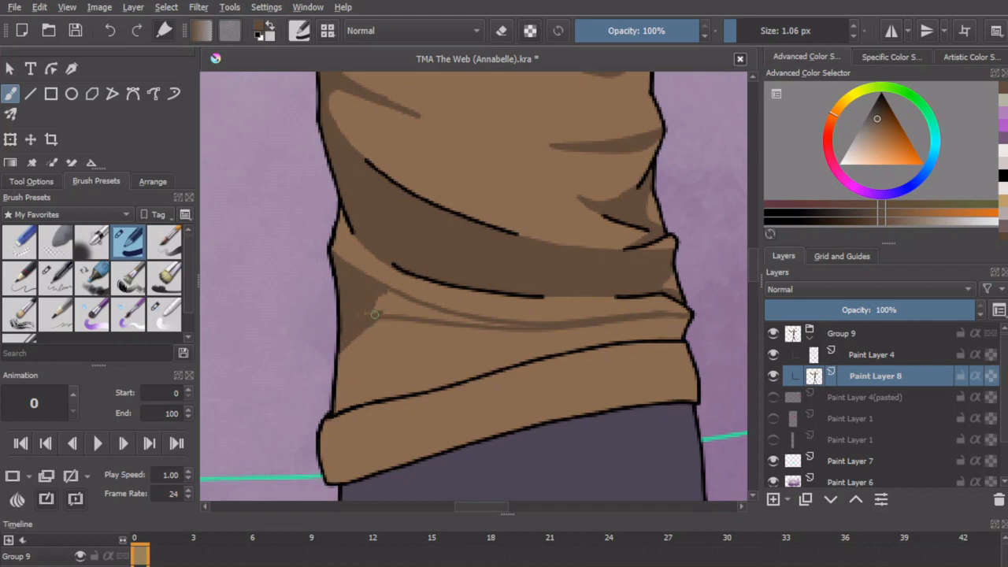